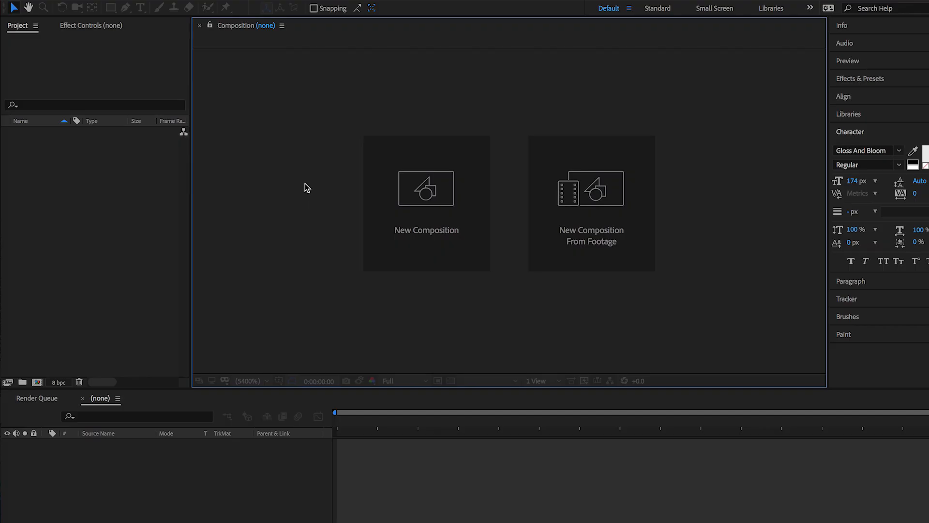
mouse_move(391, 207)
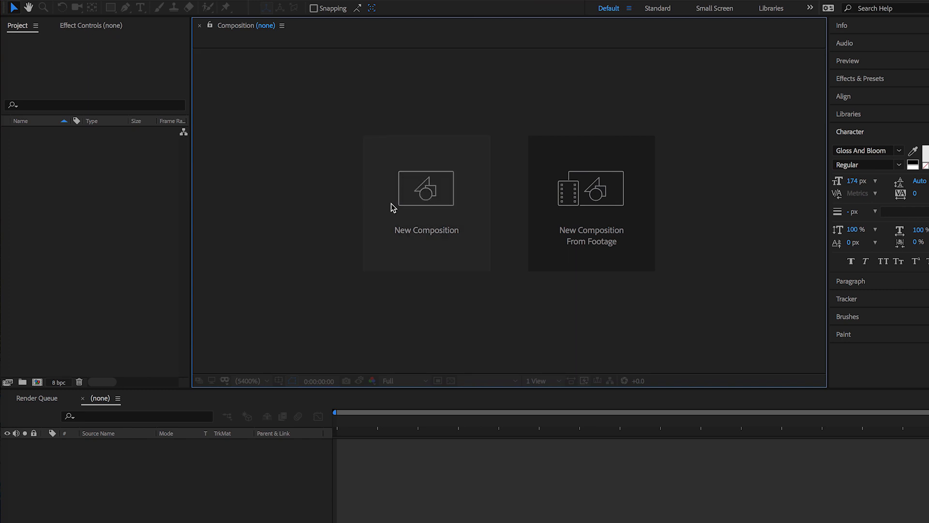
Step: Create composition 'Writing Effect Tut' at 1920×1080, 24 fps, 10 s, black background
left_click(426, 189)
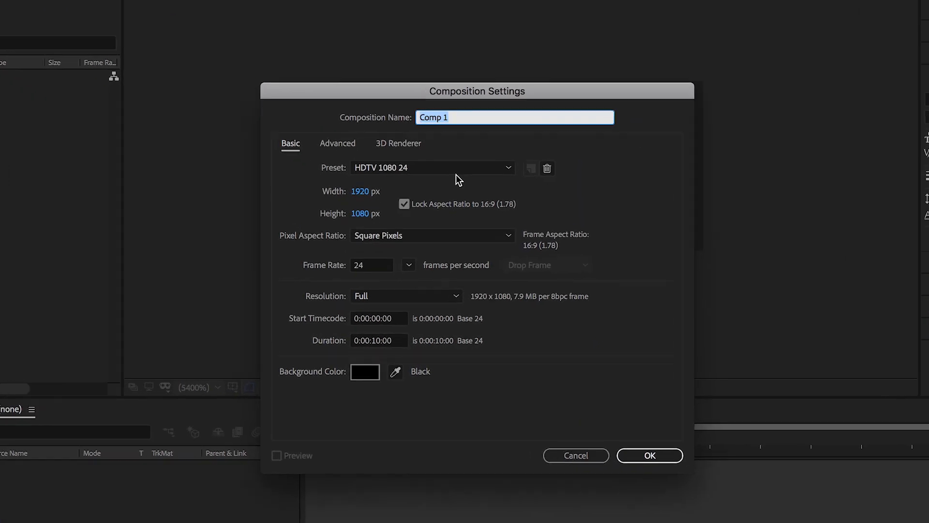
type("Writing")
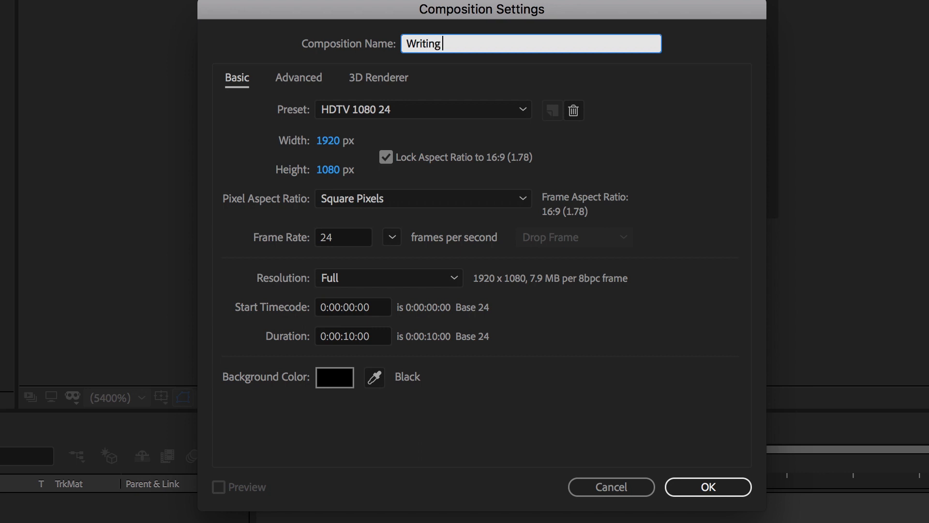
type("Effect Tut")
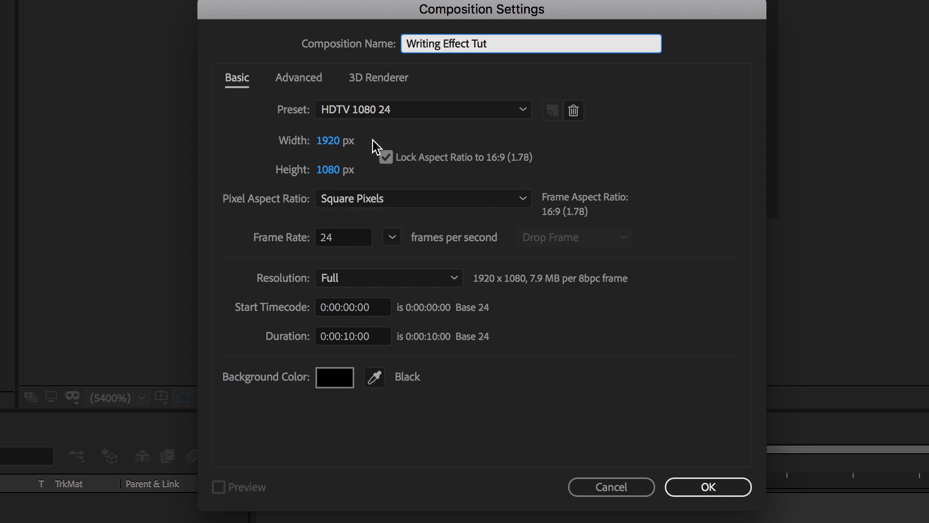
mouse_move(282, 352)
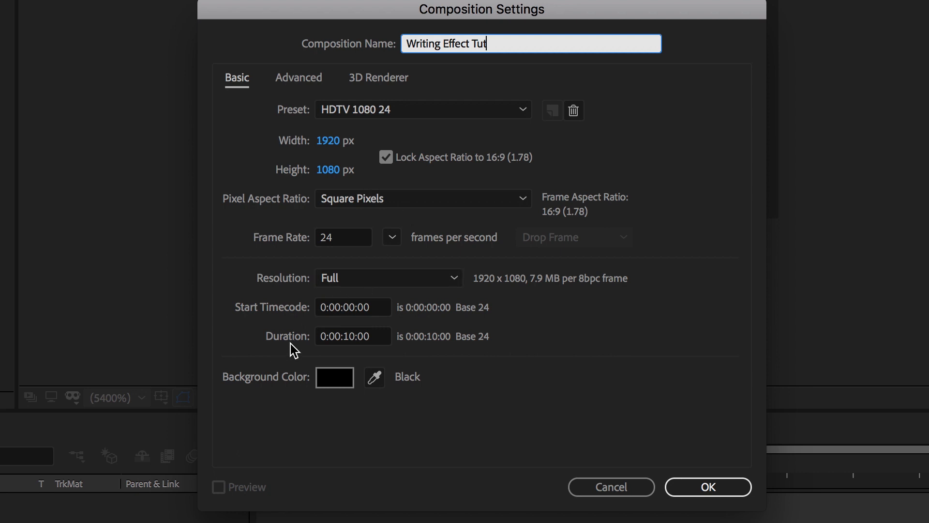
mouse_move(229, 390)
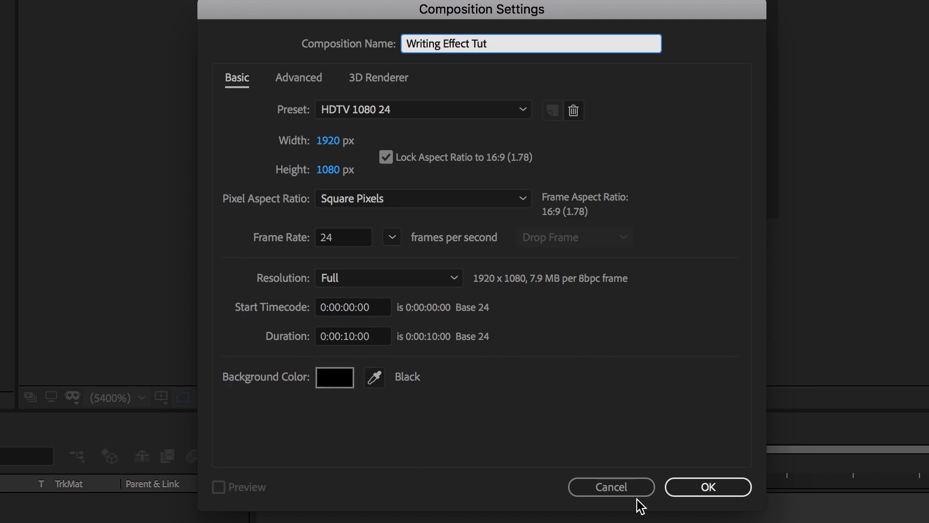
left_click(706, 487)
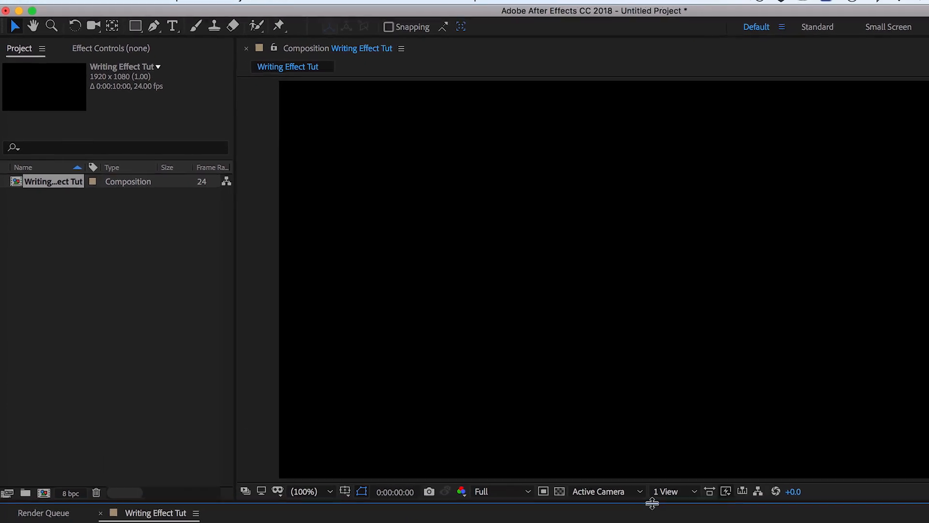
Step: Add a new full-frame solid layer, keeping its colour black
left_click(318, 12)
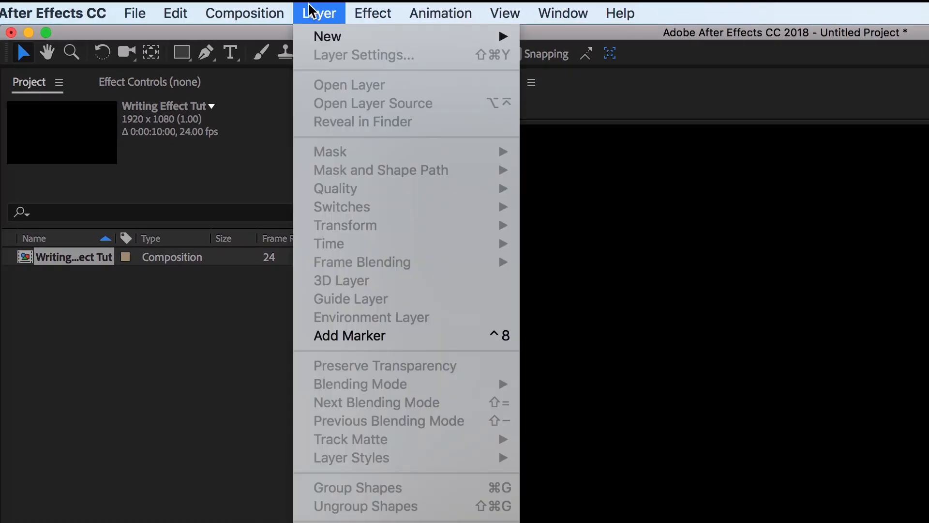
mouse_move(328, 36)
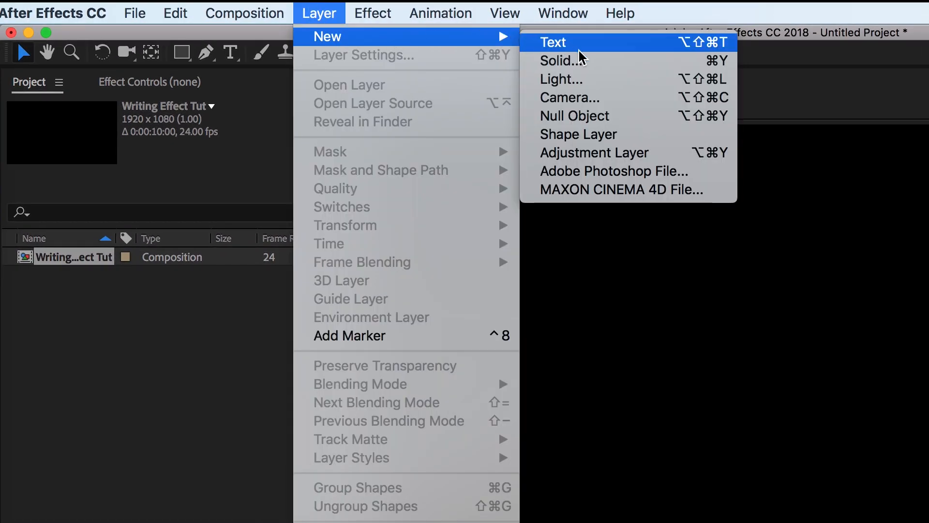
left_click(560, 60)
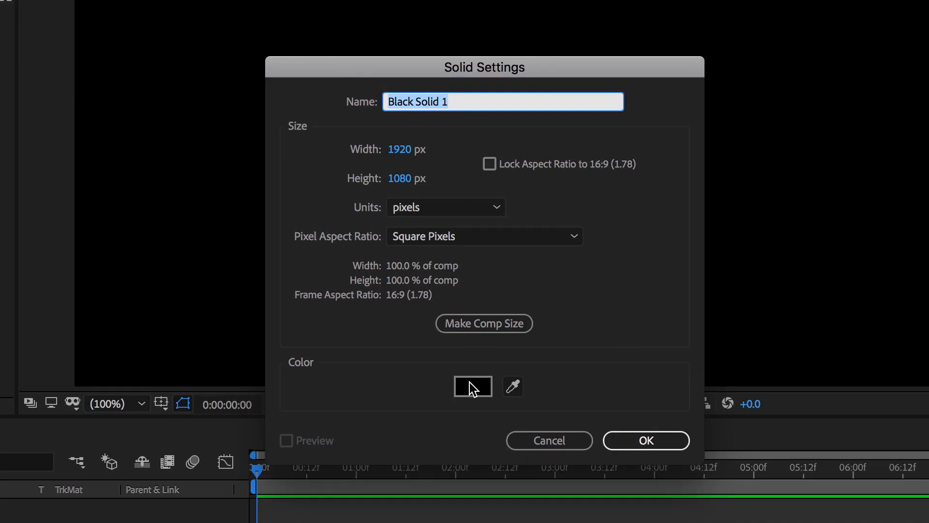
left_click(473, 386)
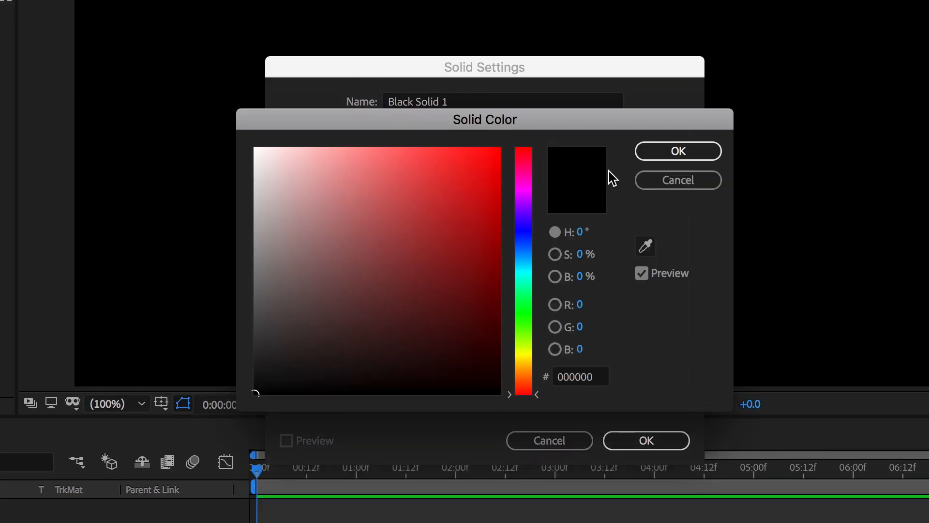
left_click(677, 151)
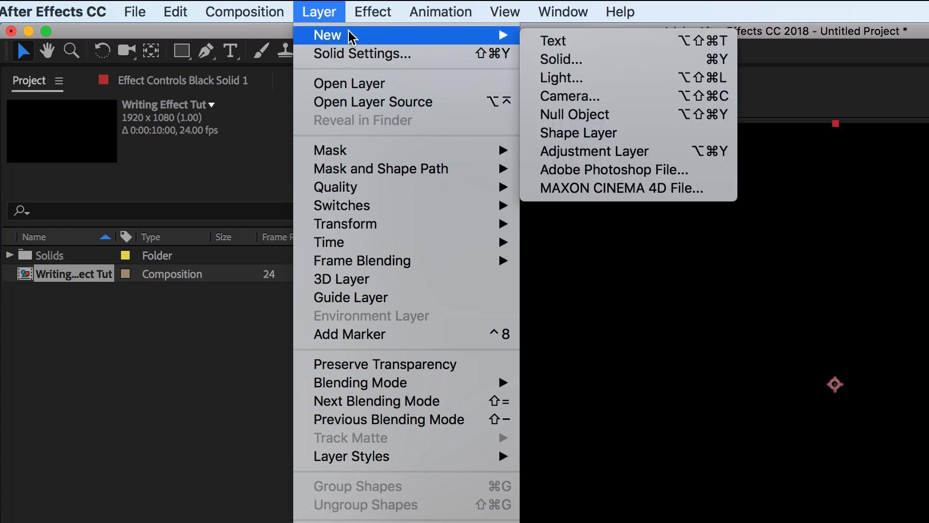
Step: Add a new text layer reading 'Gus Noah' in white brush script
left_click(553, 41)
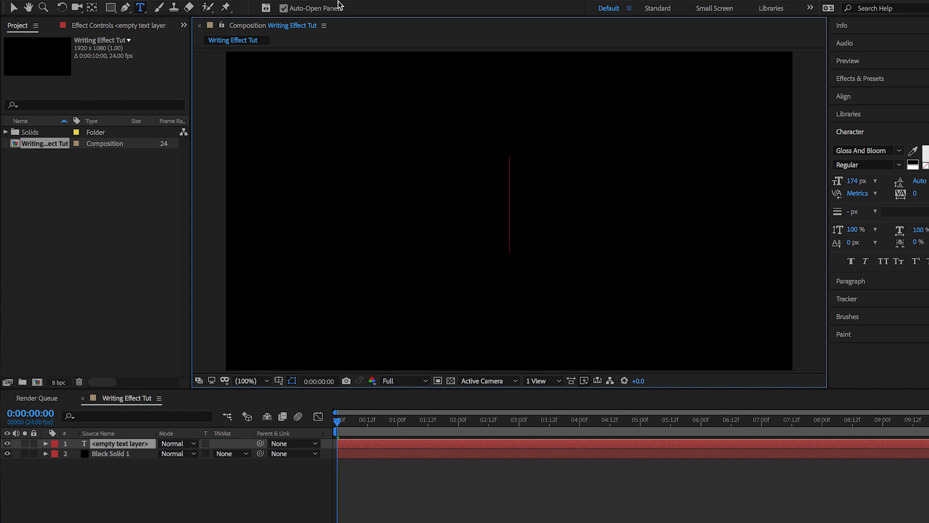
type("G")
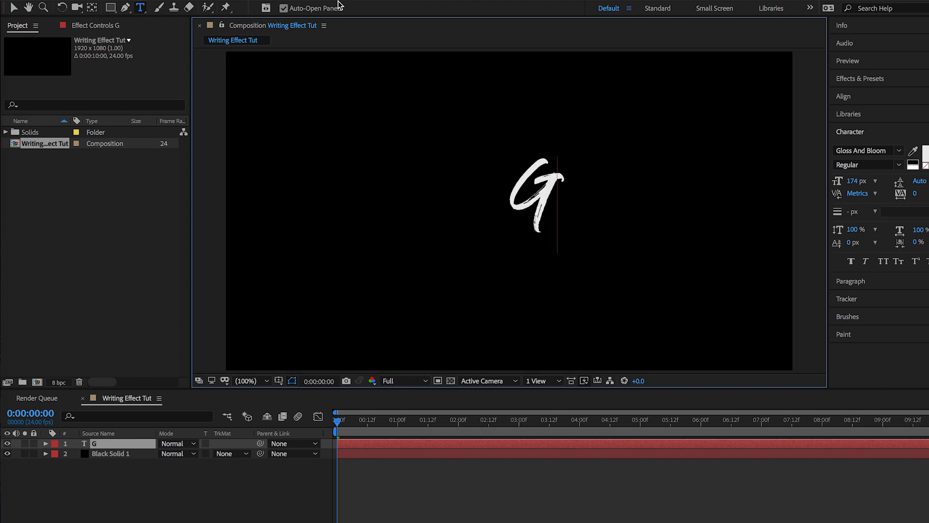
type("us Noah")
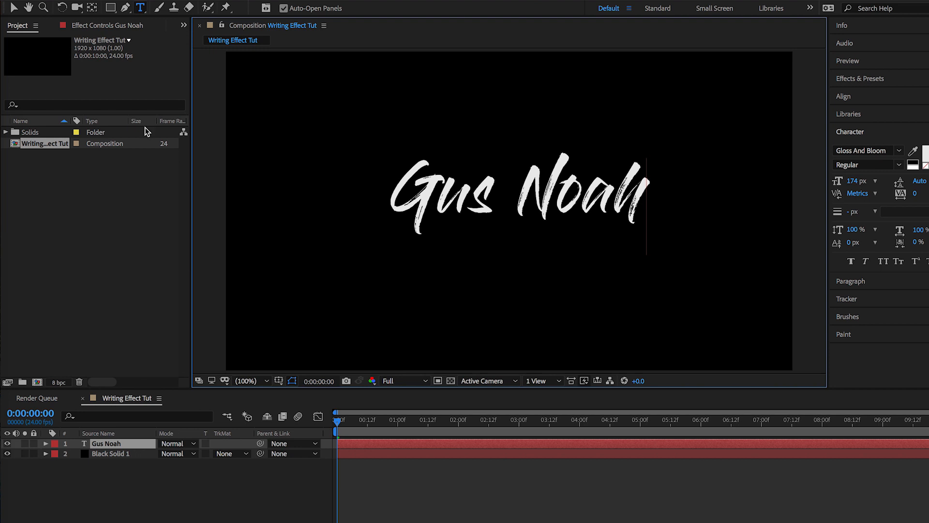
left_click(319, 11)
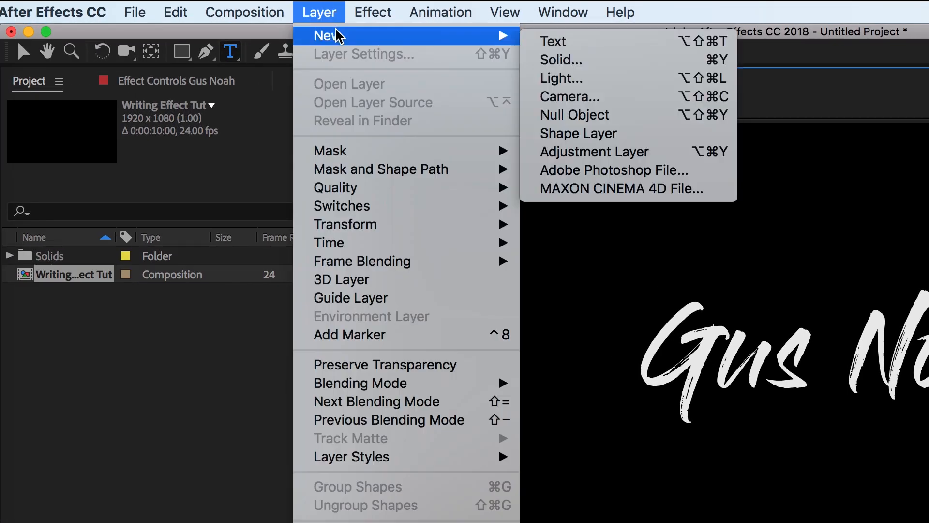
mouse_move(561, 60)
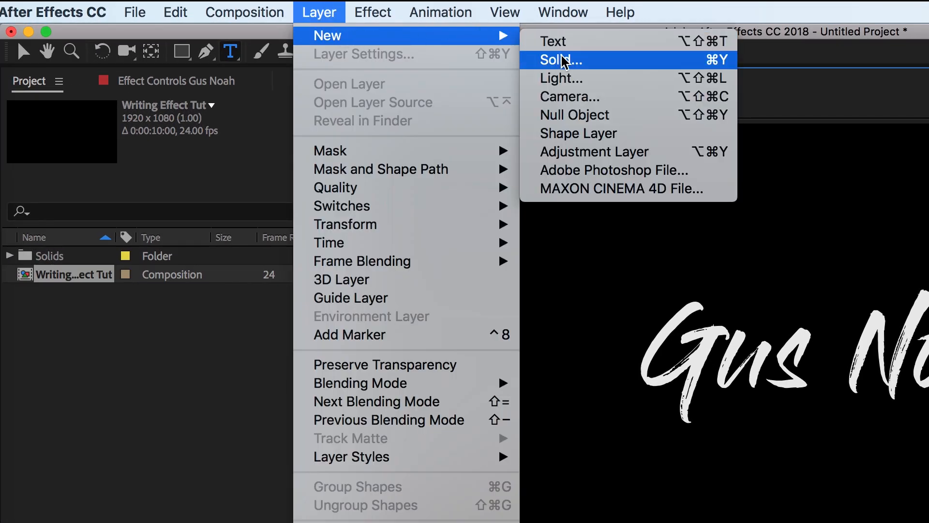
Step: Add another full-frame solid named 'Tracing' below the text layer
left_click(560, 60)
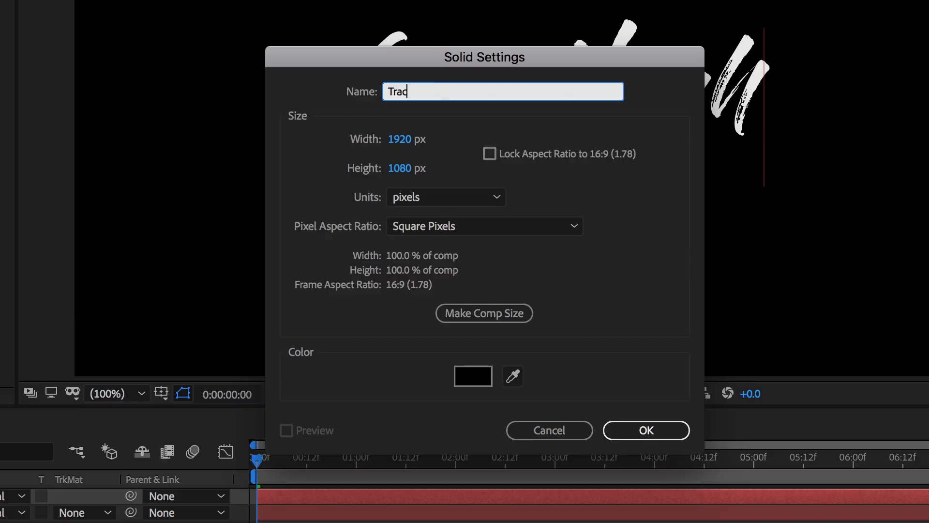
type("ing")
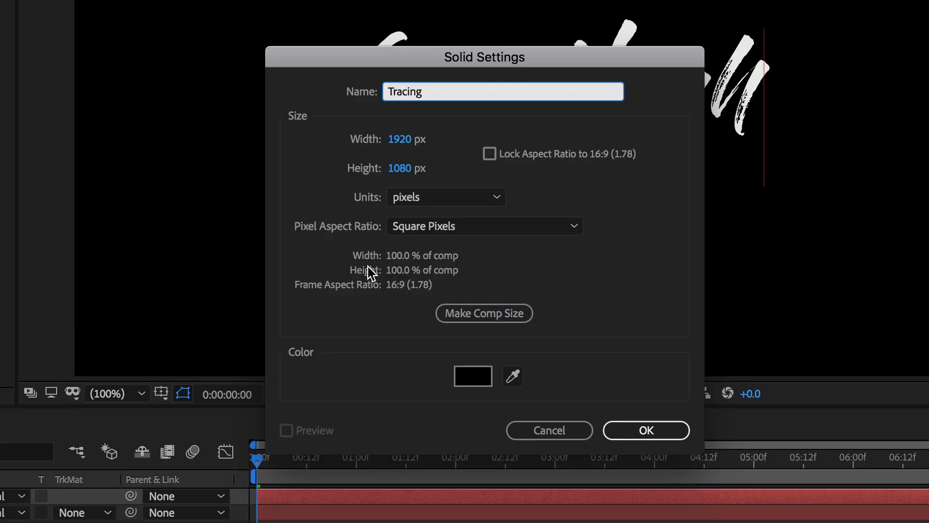
mouse_move(640, 427)
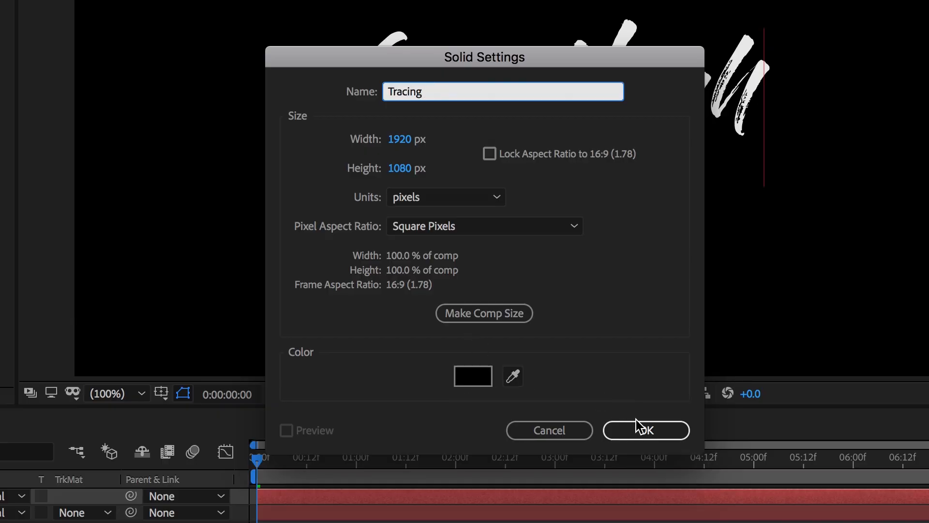
left_click(646, 430)
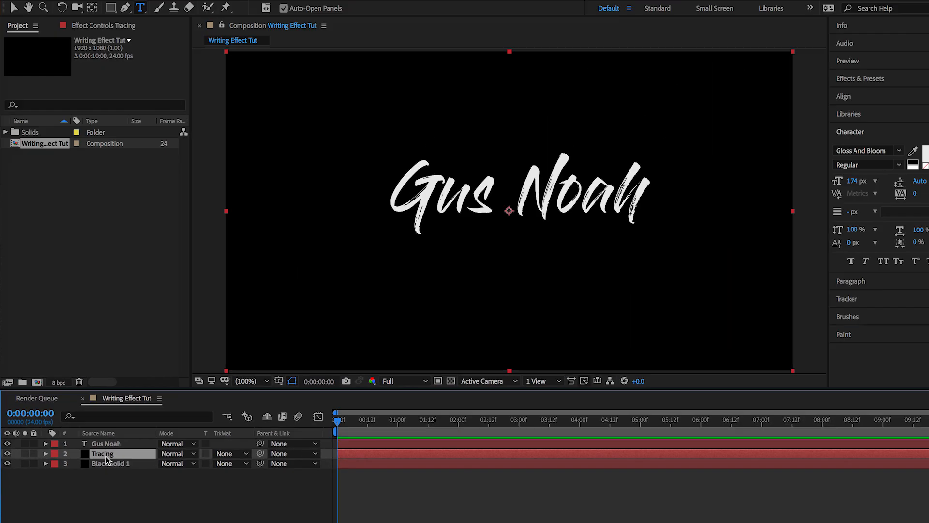
mouse_move(126, 8)
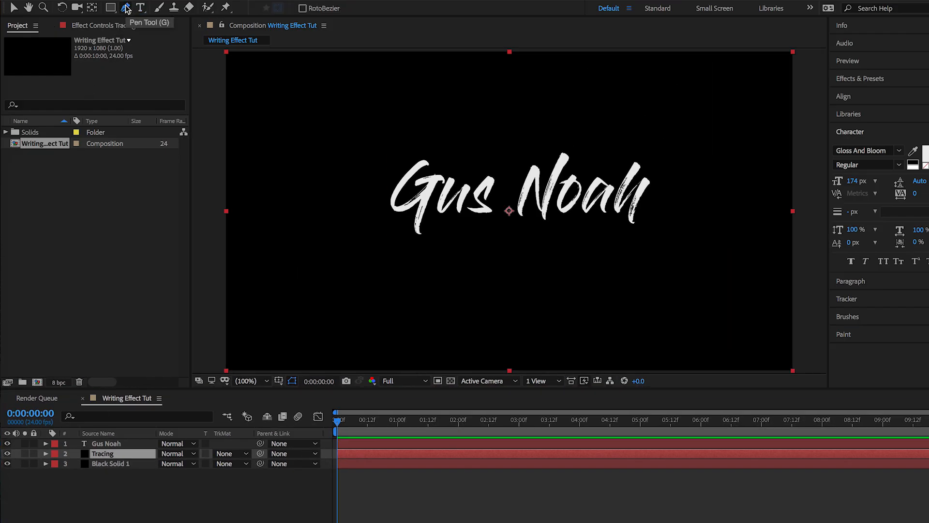
Step: Switch to the Pen tool to draw mask paths over the lettering on Tracing
left_click(126, 7)
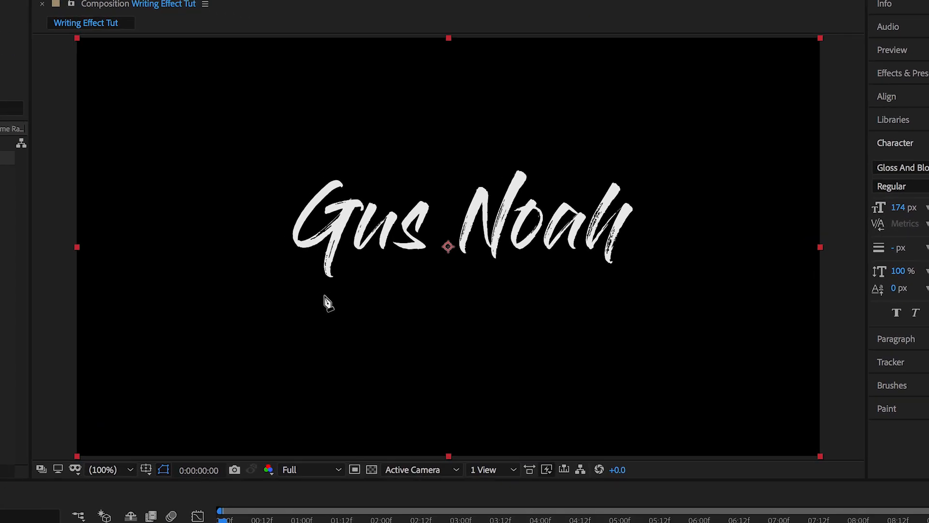
mouse_move(340, 191)
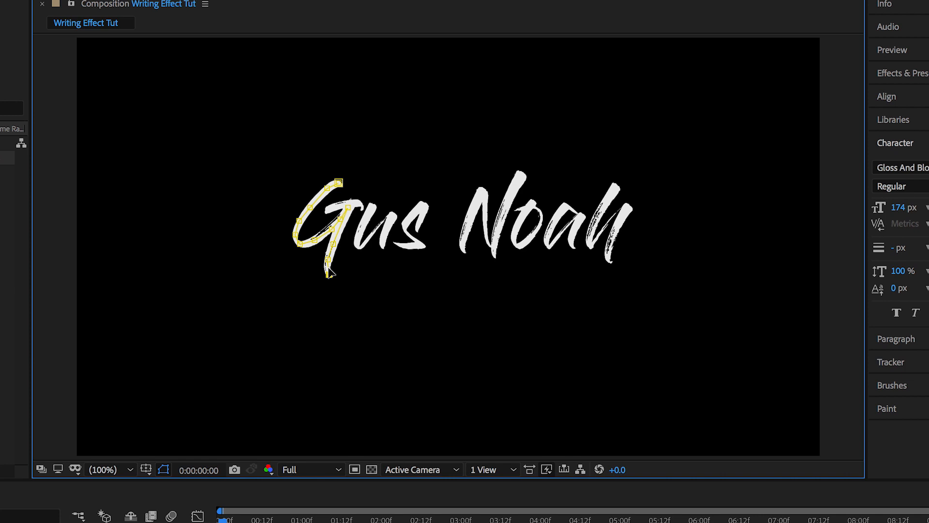
mouse_move(332, 256)
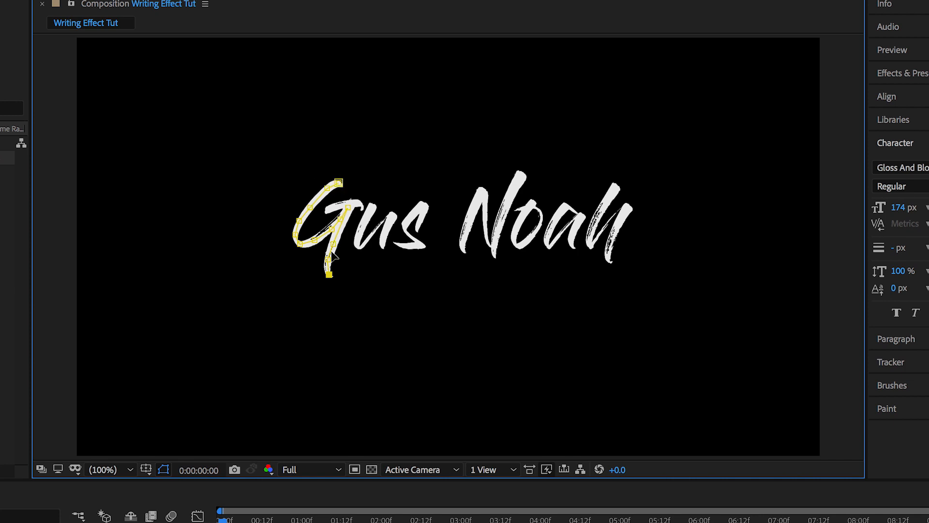
mouse_move(332, 279)
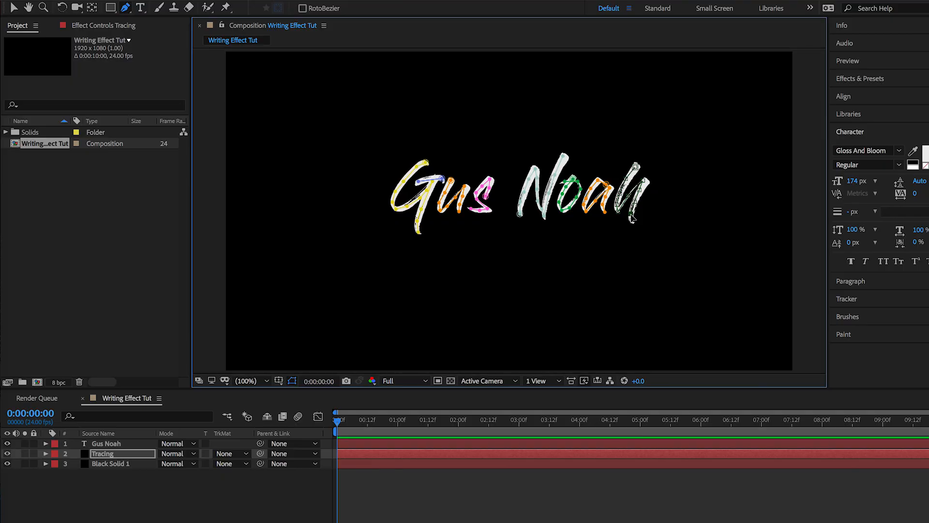
mouse_move(815, 109)
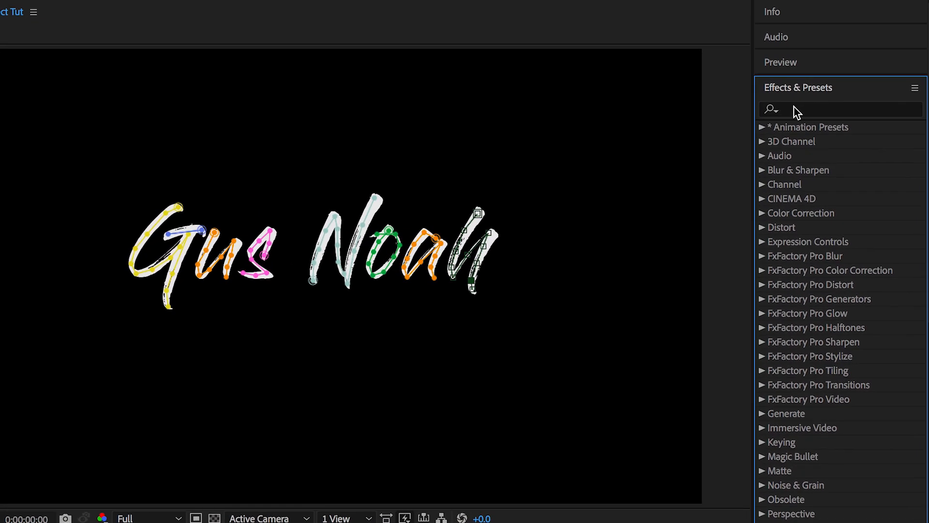
Step: Apply the Stroke effect to the Tracing layer via the effects search
type("stro")
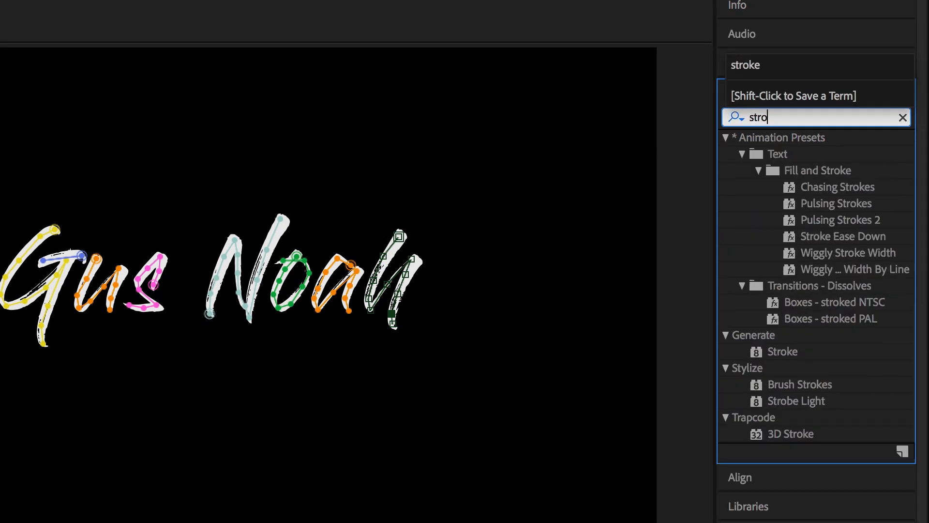
type("ke")
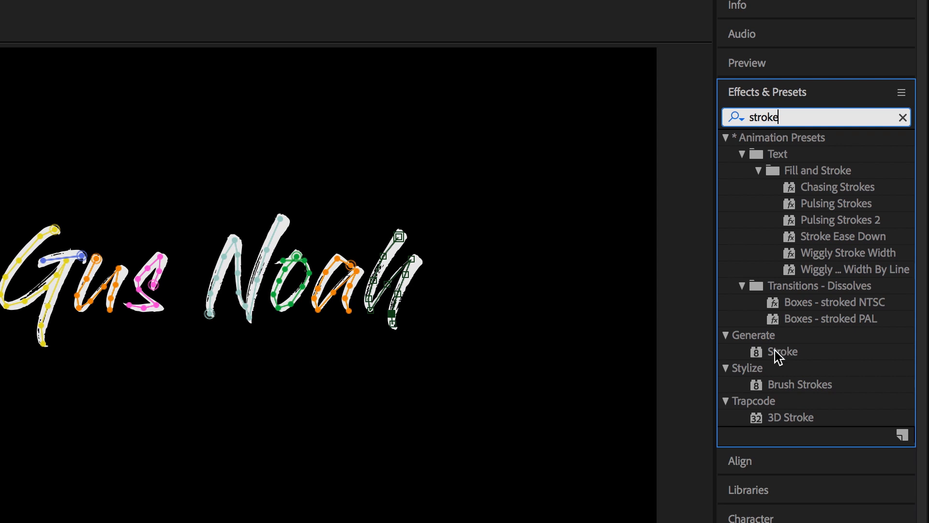
left_click(782, 351)
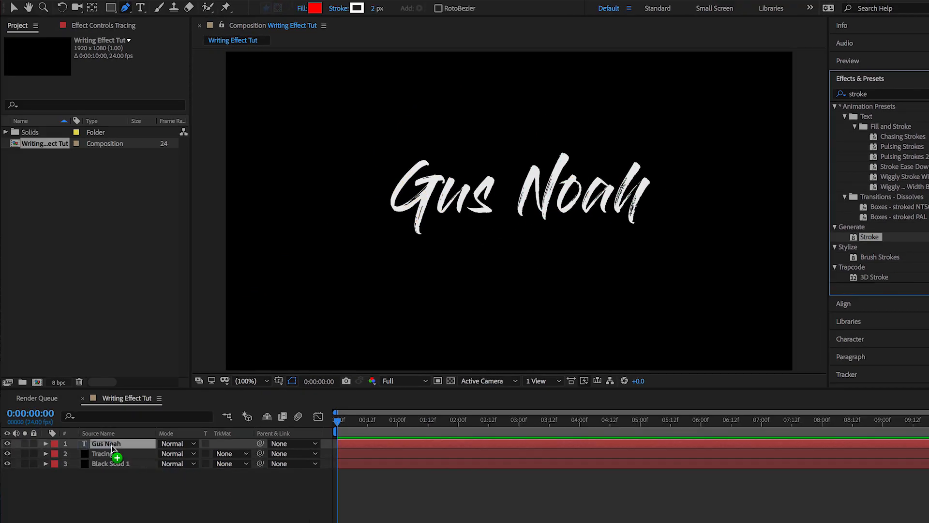
left_click(103, 453)
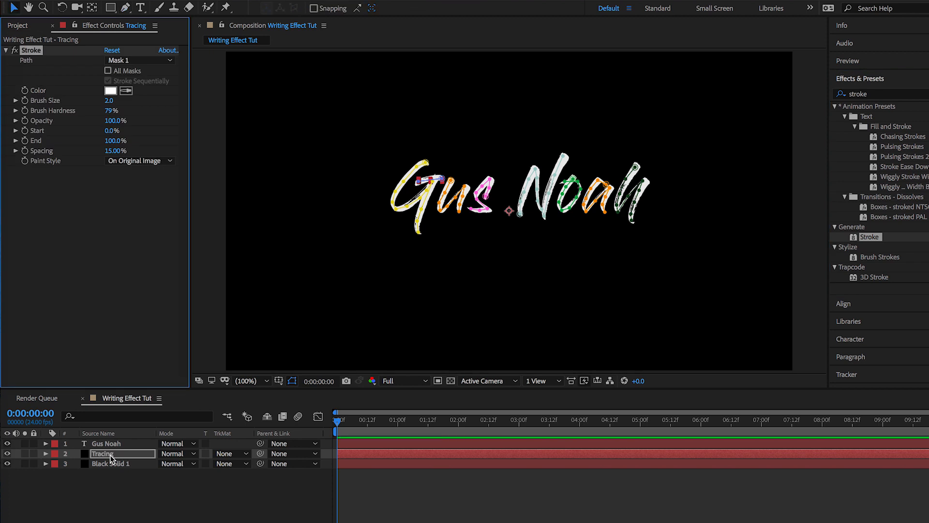
mouse_move(73, 396)
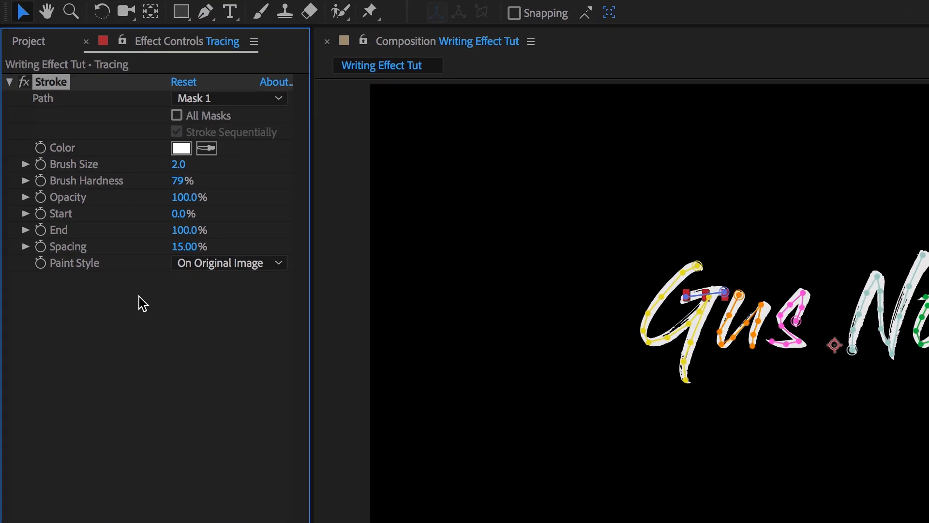
mouse_move(162, 210)
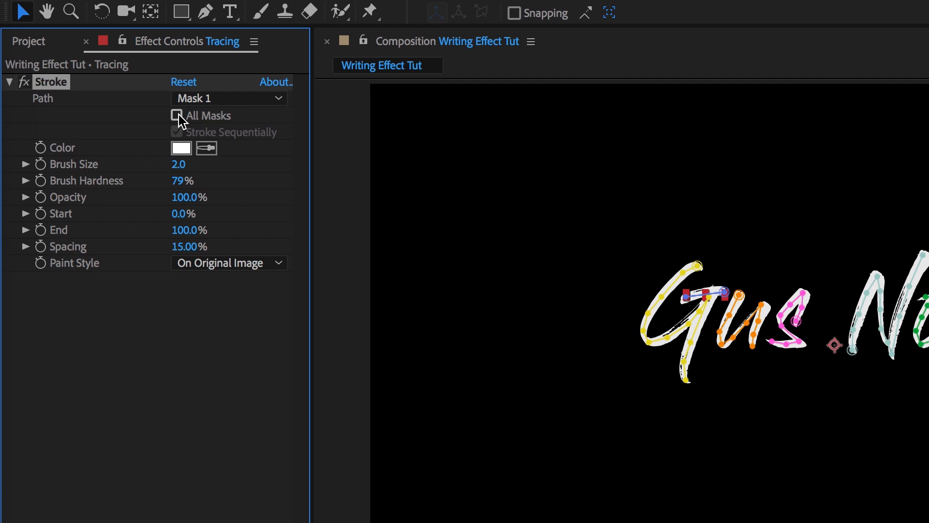
Step: Set Stroke to All Masks sequentially and raise Brush Size to about 14.5
left_click(176, 115)
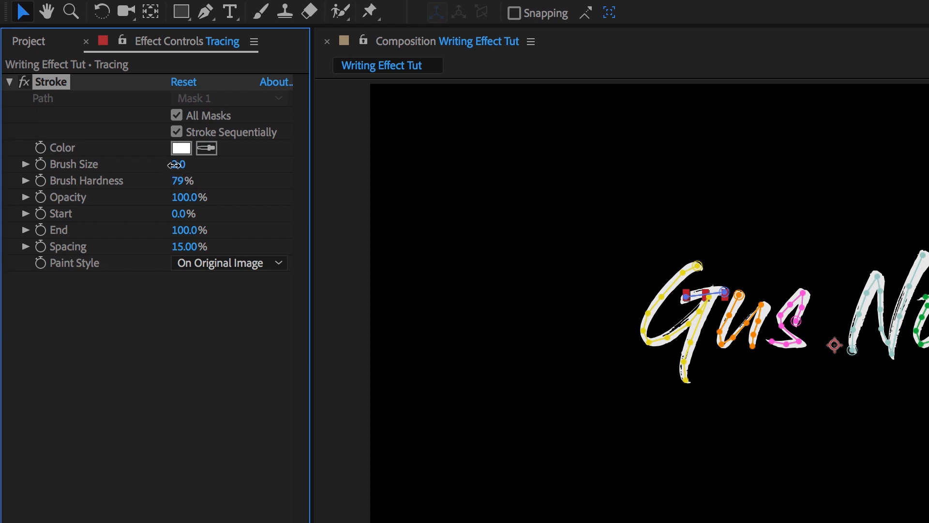
left_click_drag(179, 165, 154, 164)
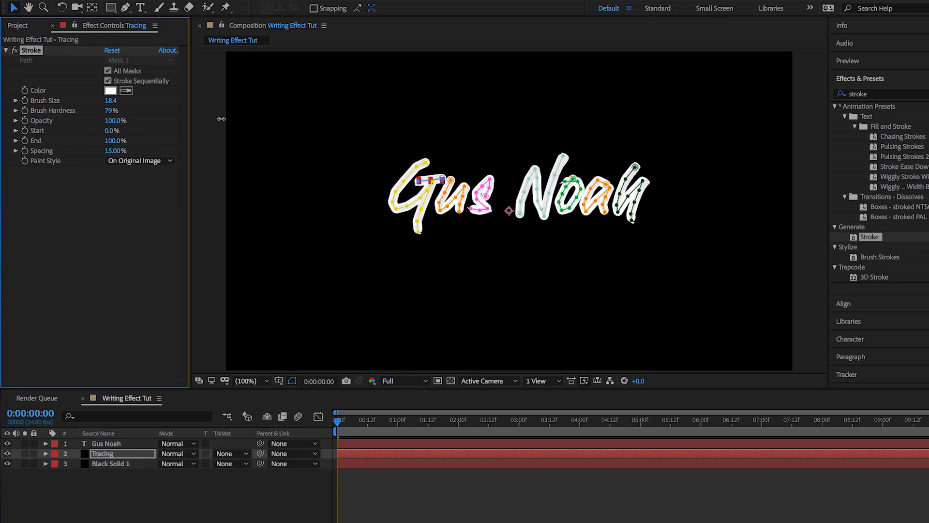
left_click_drag(110, 100, 107, 100)
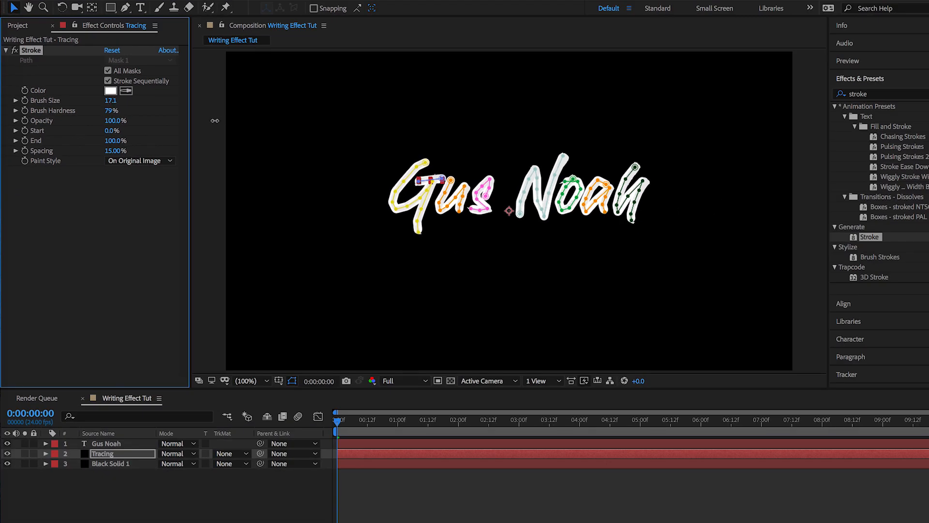
left_click_drag(112, 100, 95, 100)
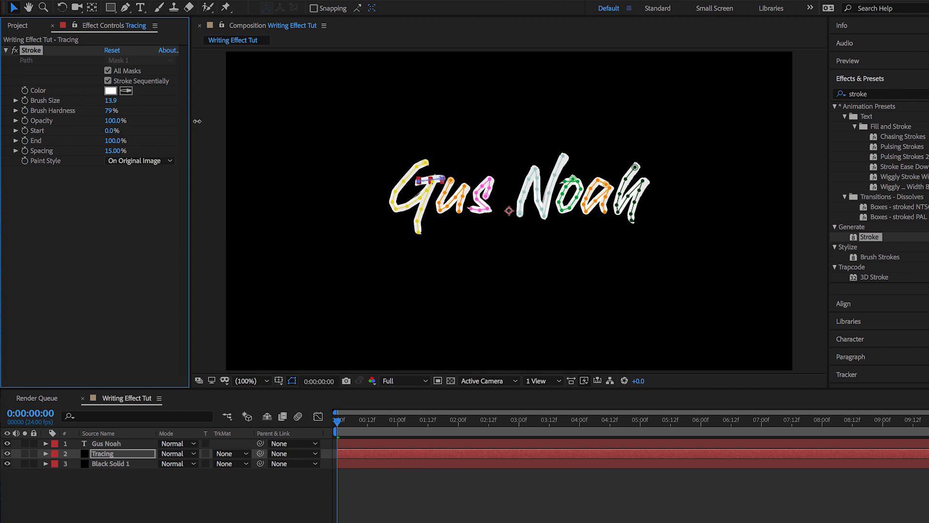
left_click(110, 100)
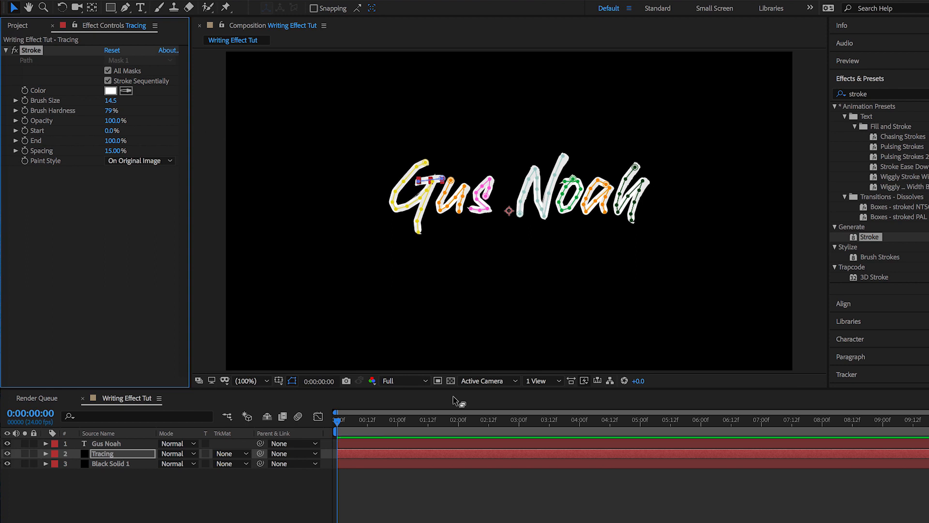
left_click(247, 380)
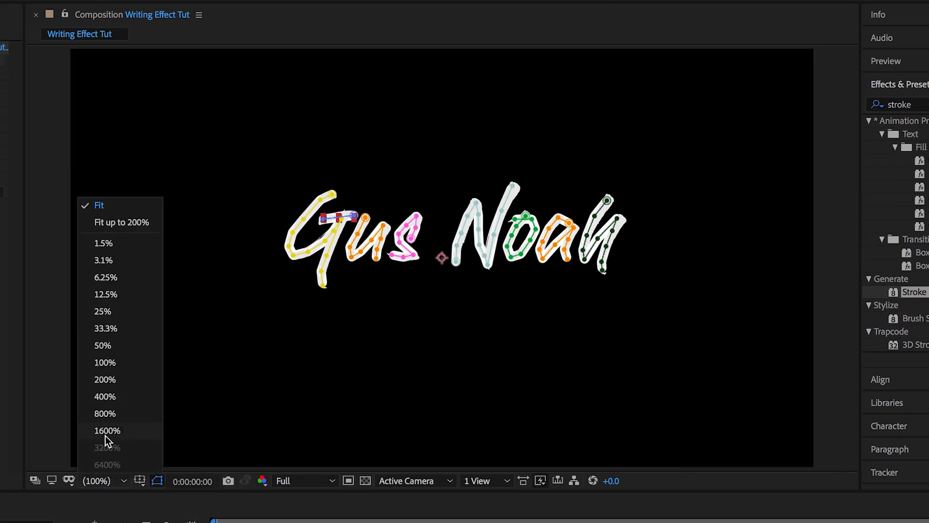
mouse_move(105, 362)
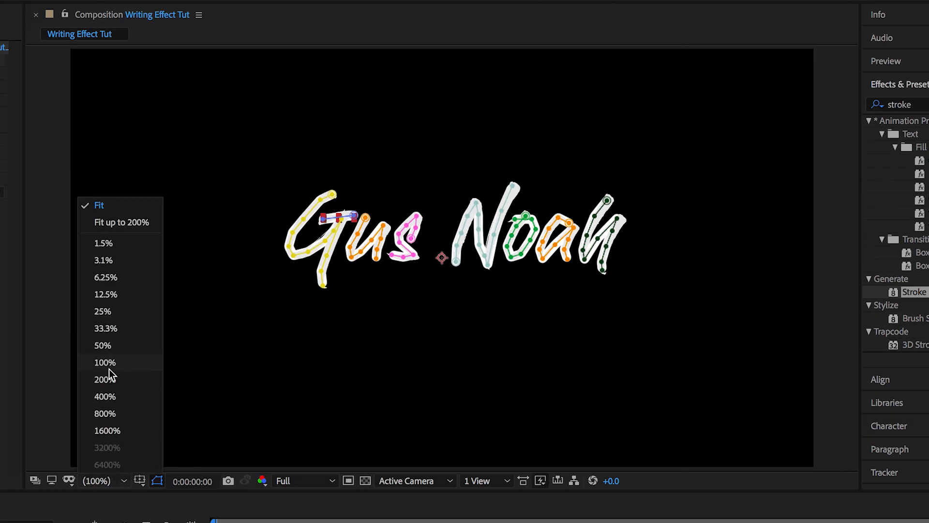
left_click(104, 380)
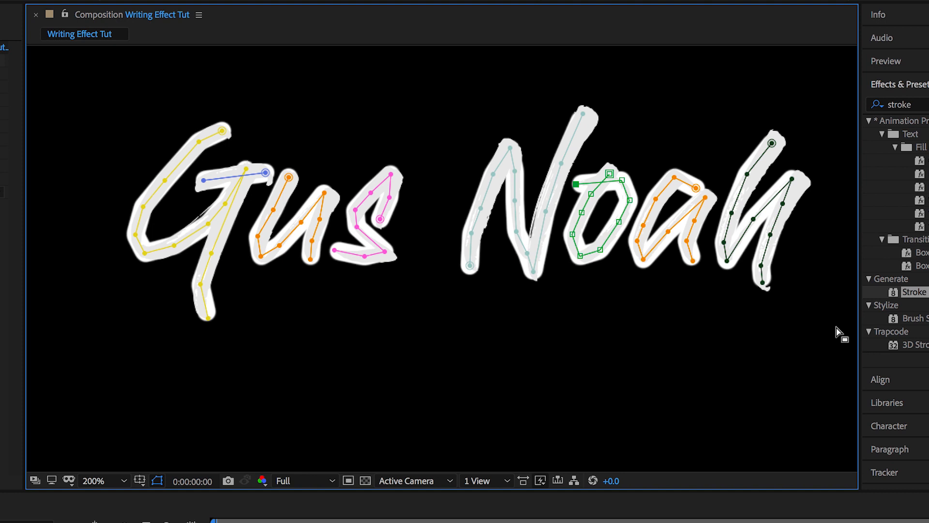
left_click(768, 292)
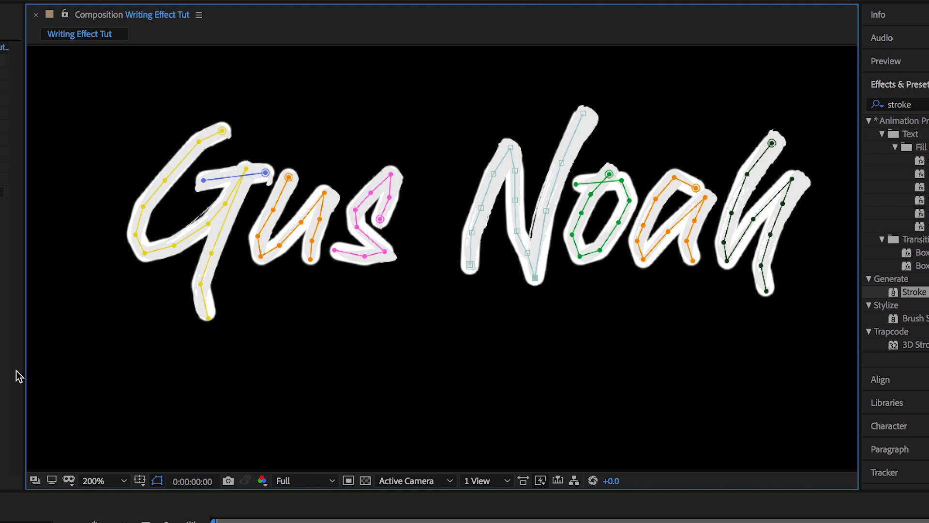
left_click(103, 482)
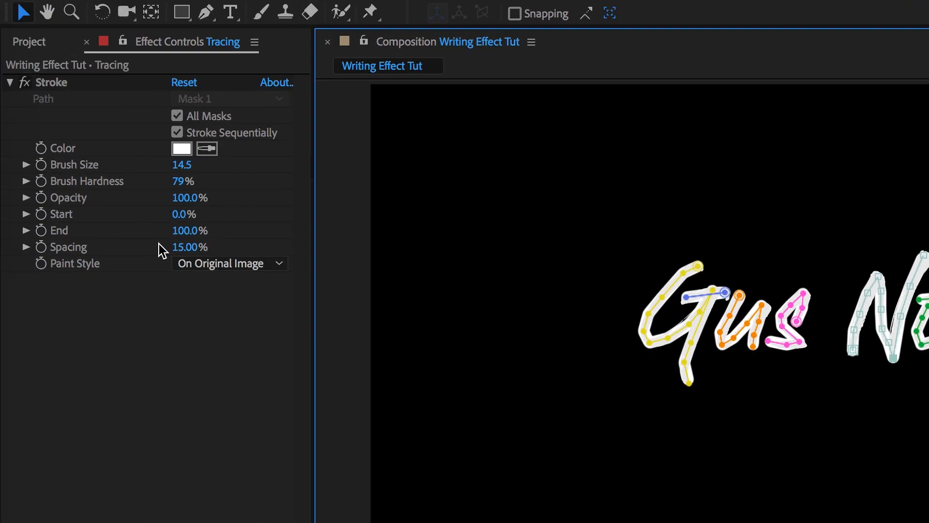
mouse_move(62, 236)
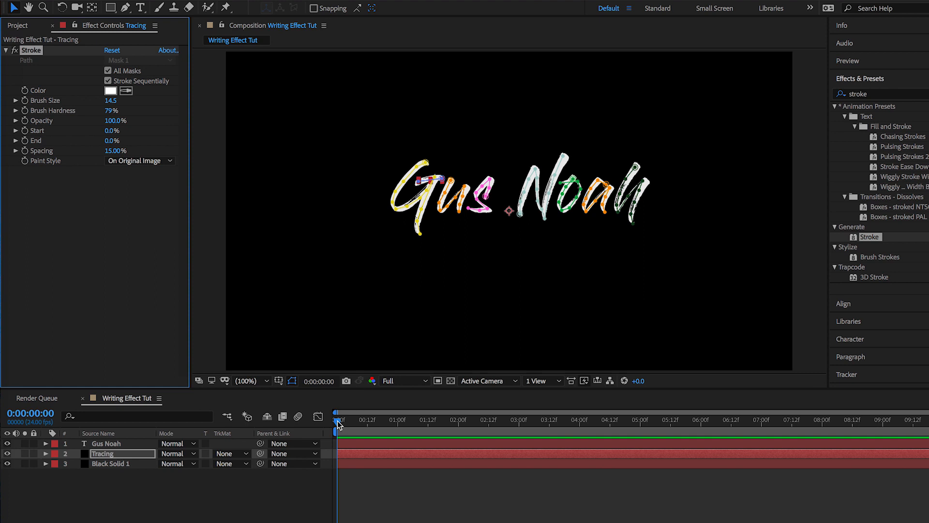
Step: Keyframe Stroke End at 0% at the start, rising to 100% at three seconds
left_click(500, 421)
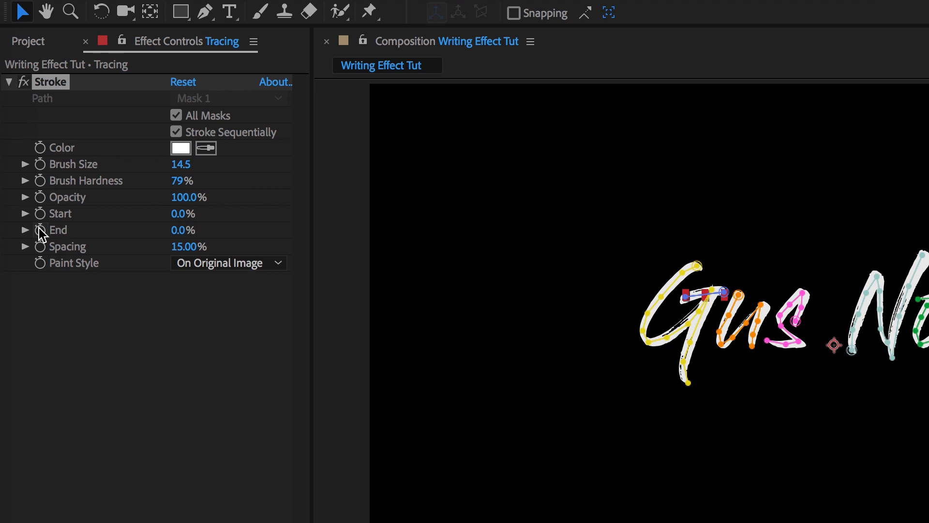
left_click(40, 230)
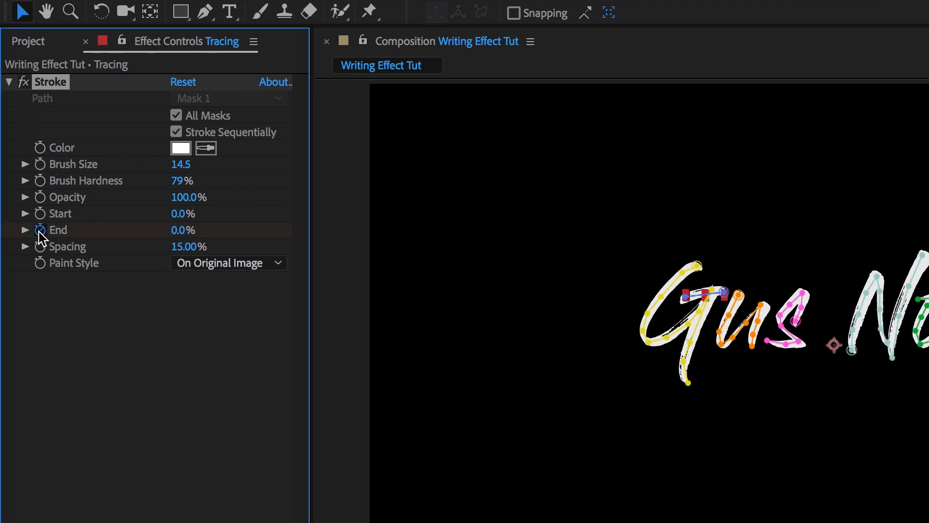
left_click(39, 230)
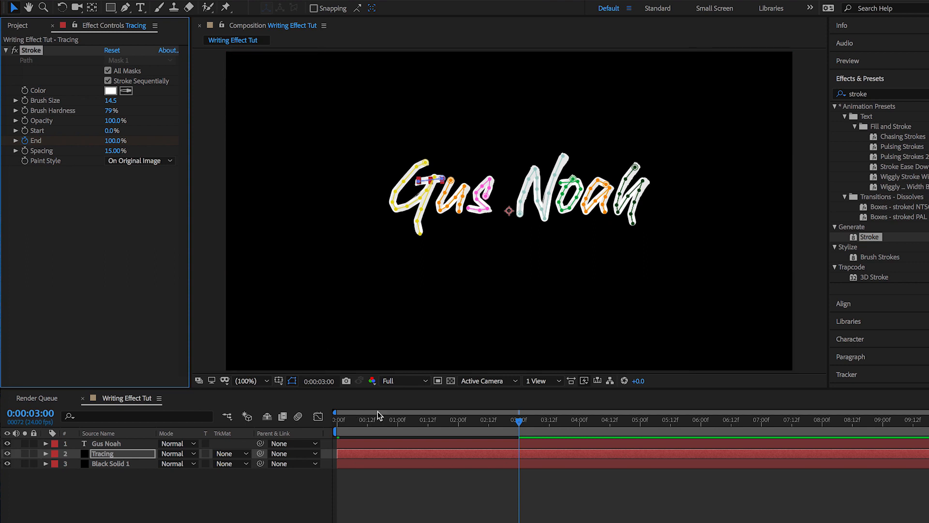
mouse_move(523, 305)
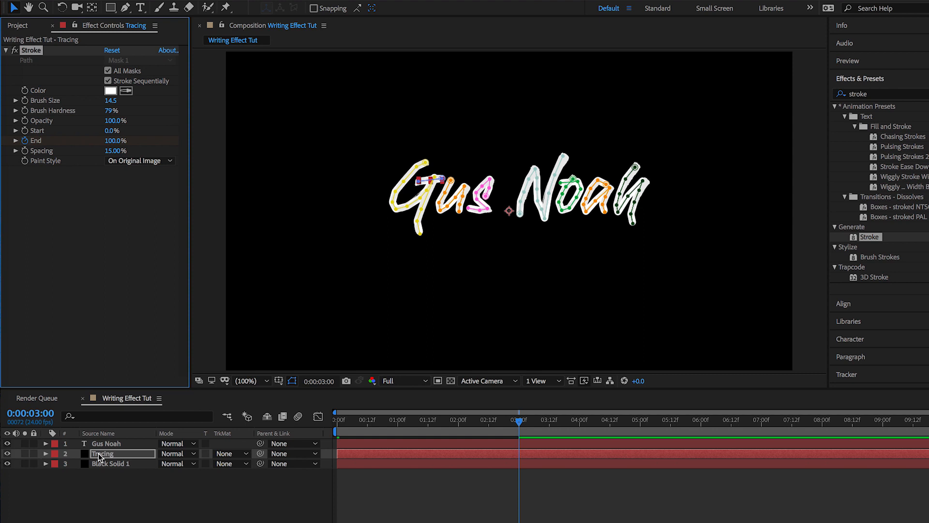
Step: Pre-compose Tracing into 'Tracing Comp 1', moving all attributes inside
right_click(102, 454)
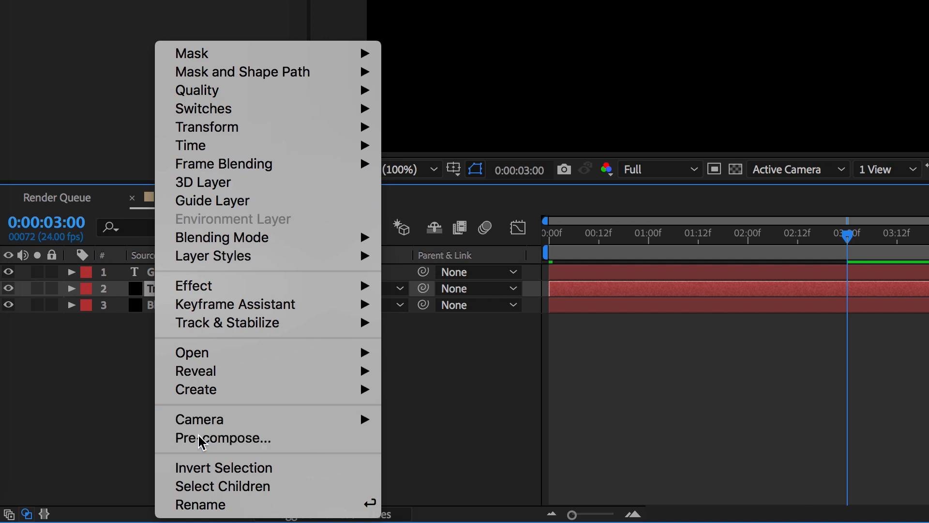
left_click(223, 438)
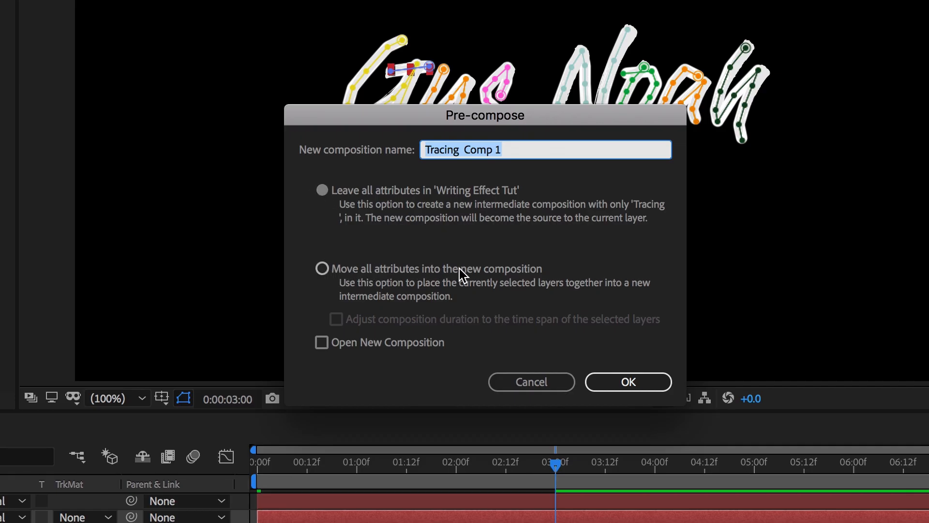
left_click(321, 268)
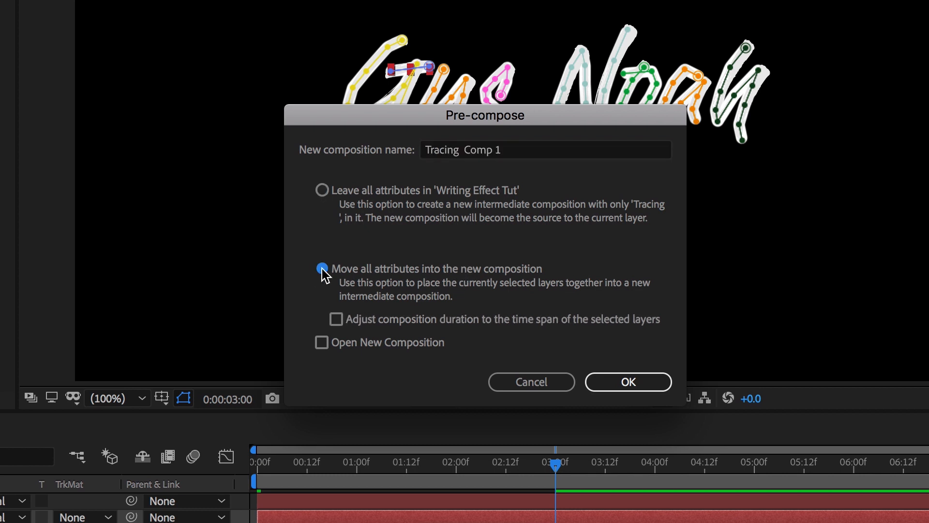
left_click(322, 268)
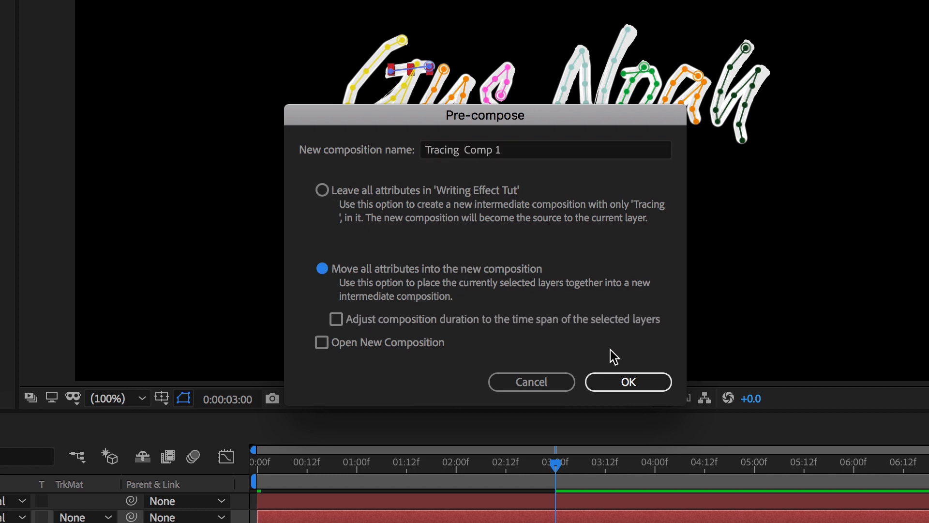
left_click(627, 381)
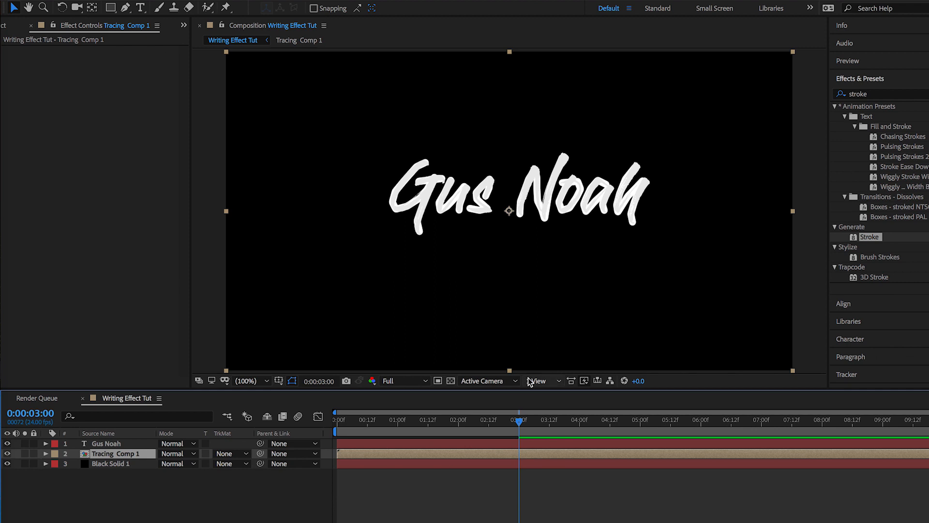
Step: Set Tracing Comp 1's track matte to Alpha Matte 'Gus Noah'
left_click(536, 380)
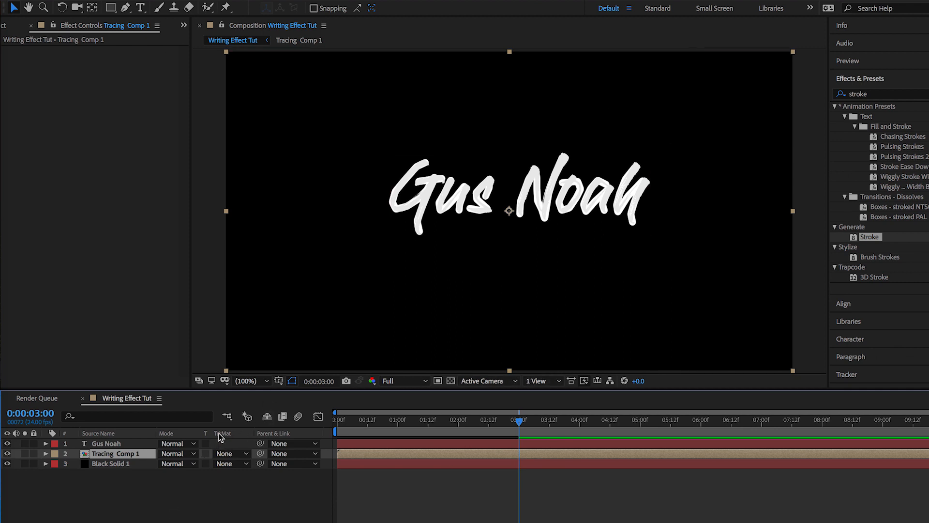
mouse_move(221, 437)
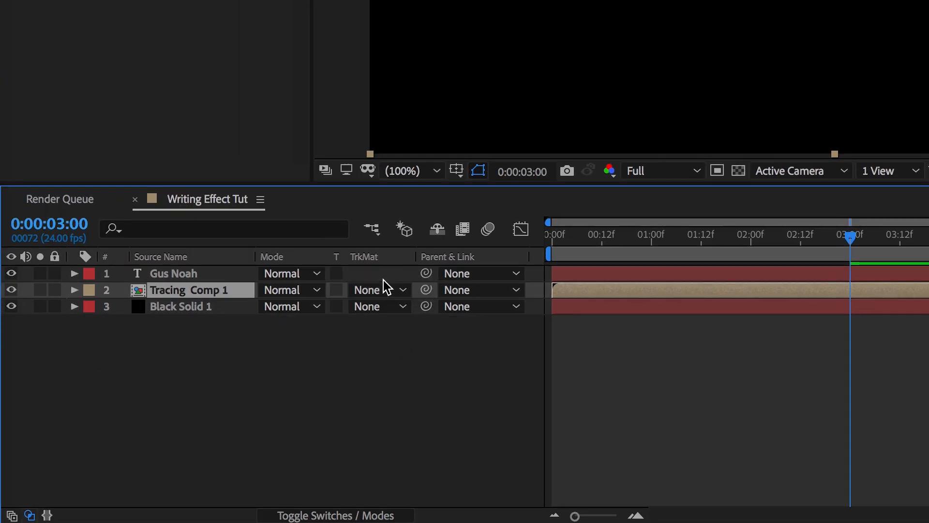
mouse_move(302, 515)
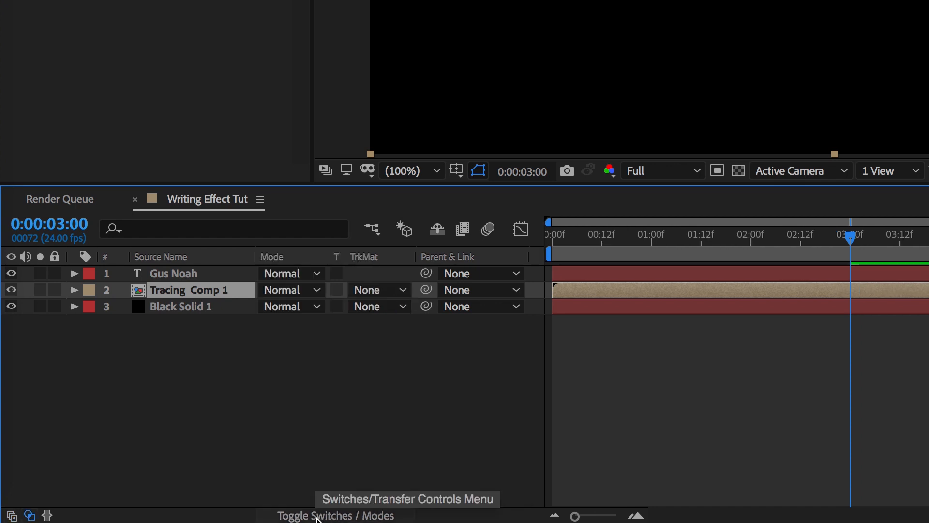
mouse_move(375, 259)
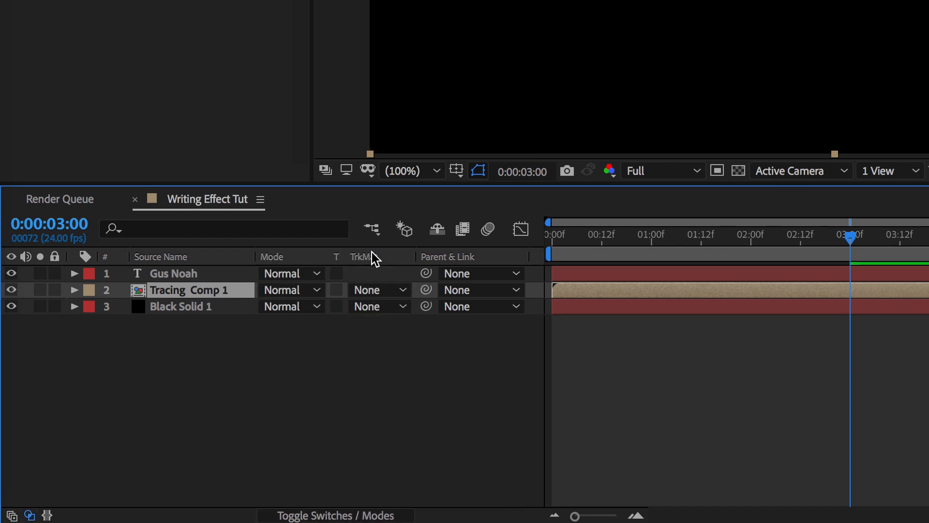
left_click(378, 289)
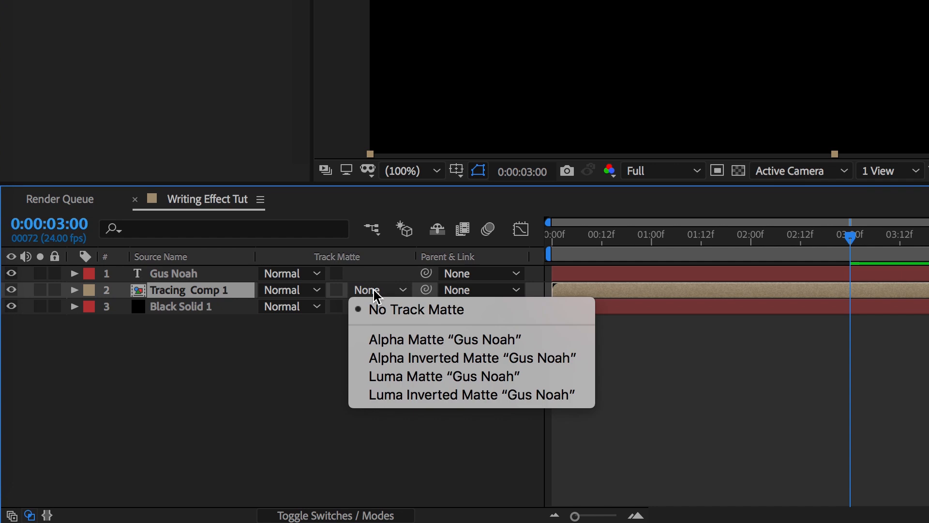
mouse_move(379, 339)
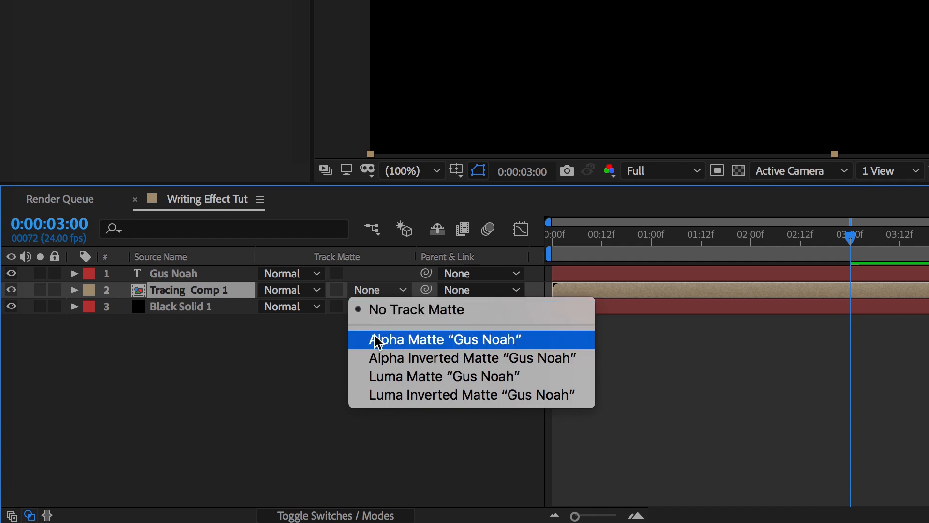
left_click(444, 339)
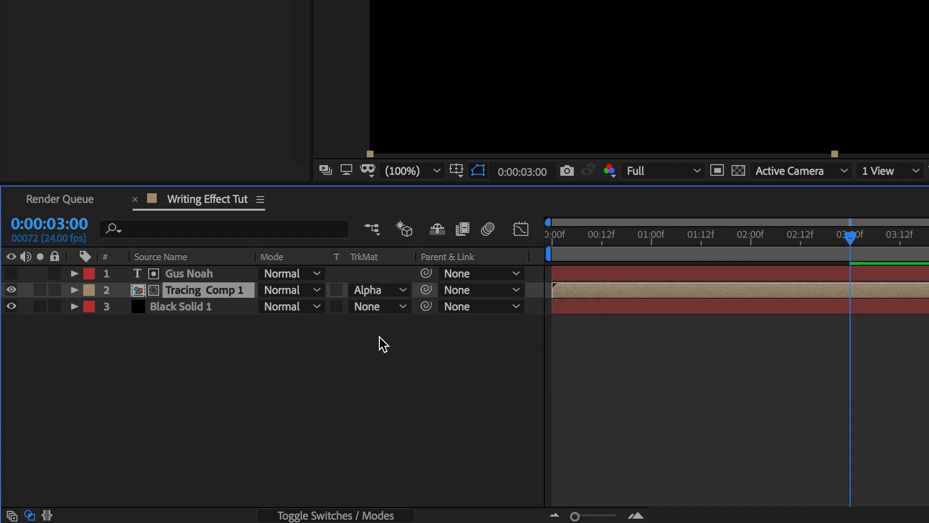